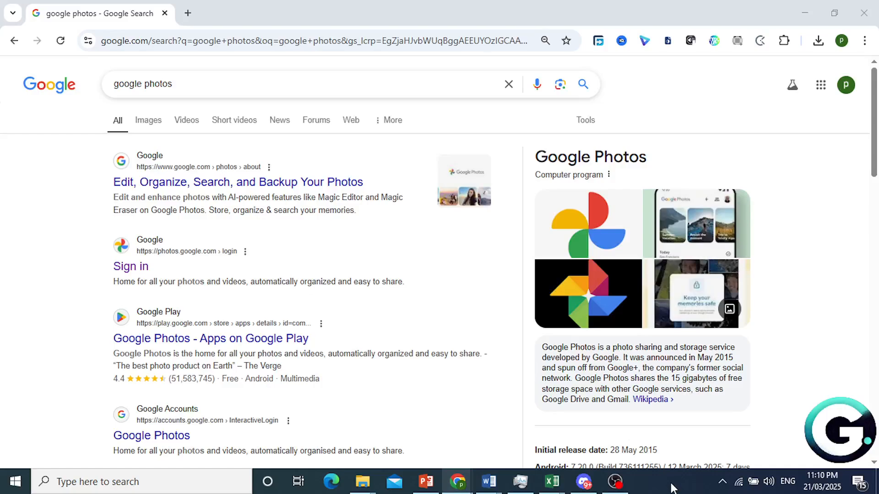
mouse_move(664, 476)
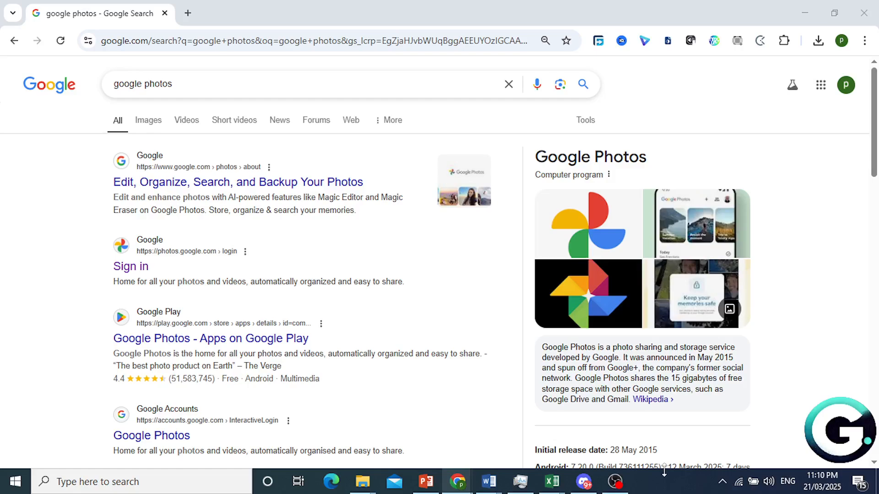
mouse_move(269, 74)
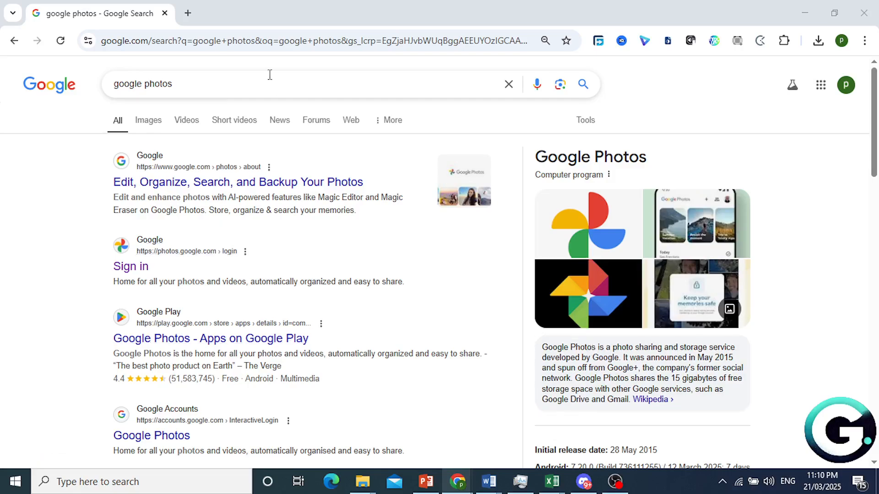
mouse_move(51, 100)
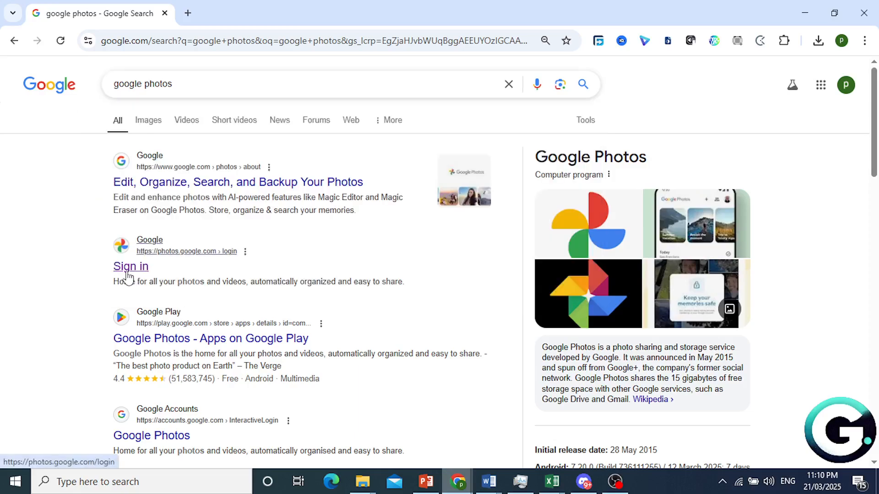
Follow the Google Photos sign-in result from the 'google photos' search
left_click(131, 266)
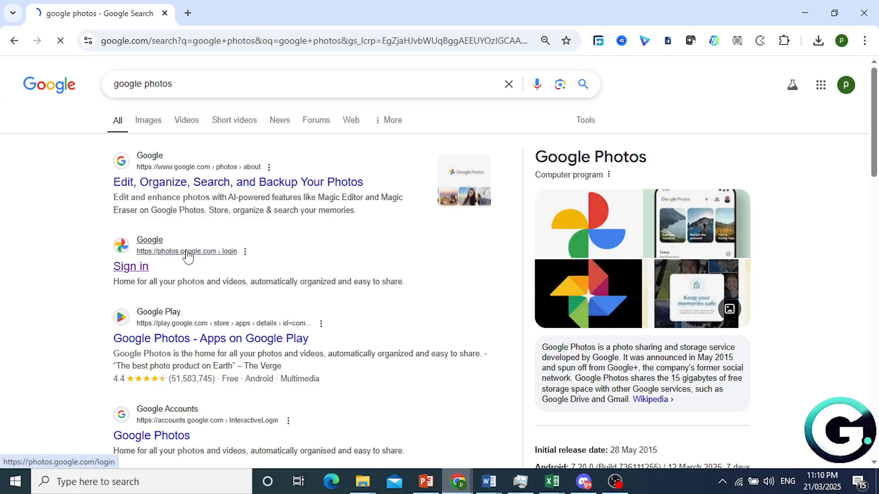
From the Google Photos profile avatar, go to 'Manage your Google Account'
left_click(131, 266)
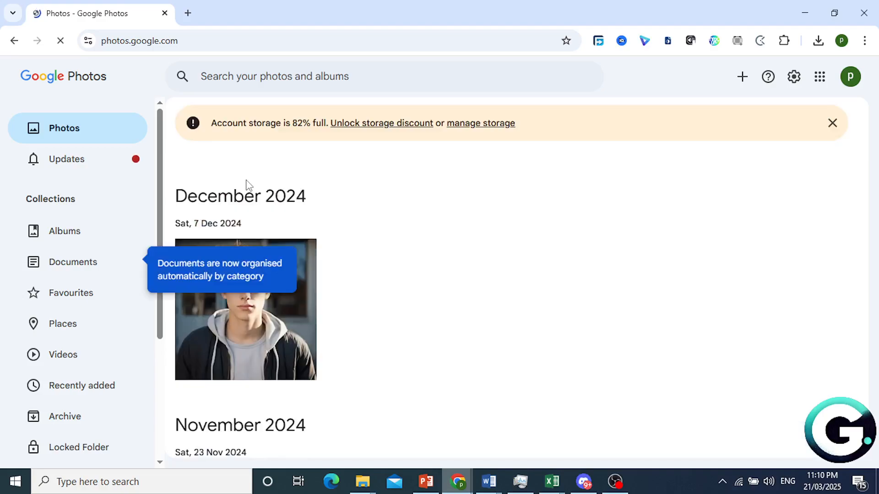
scroll("down", 3)
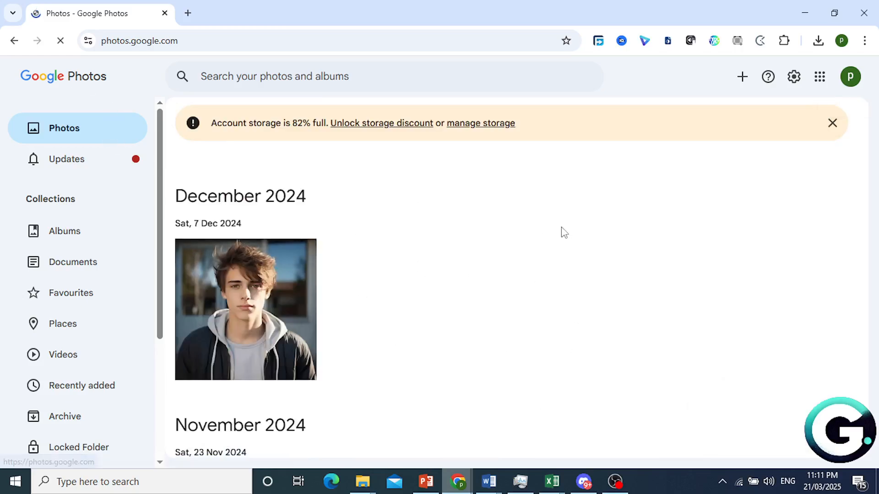
mouse_move(851, 76)
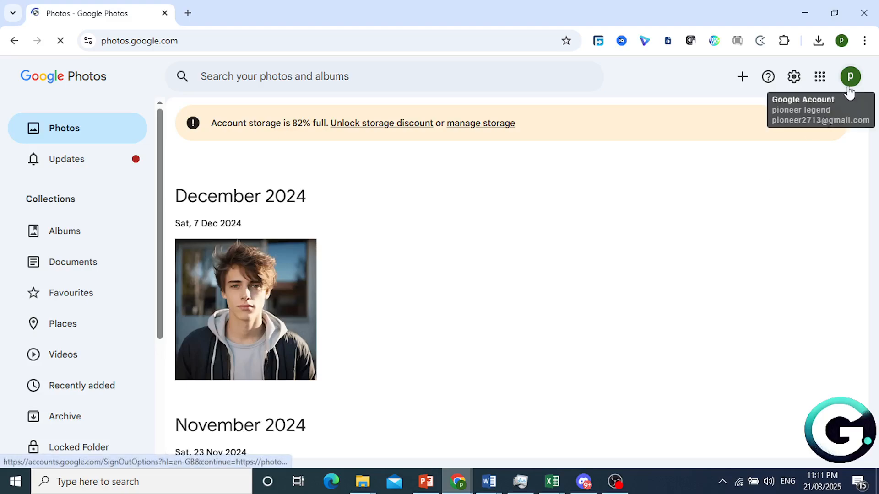
left_click(850, 77)
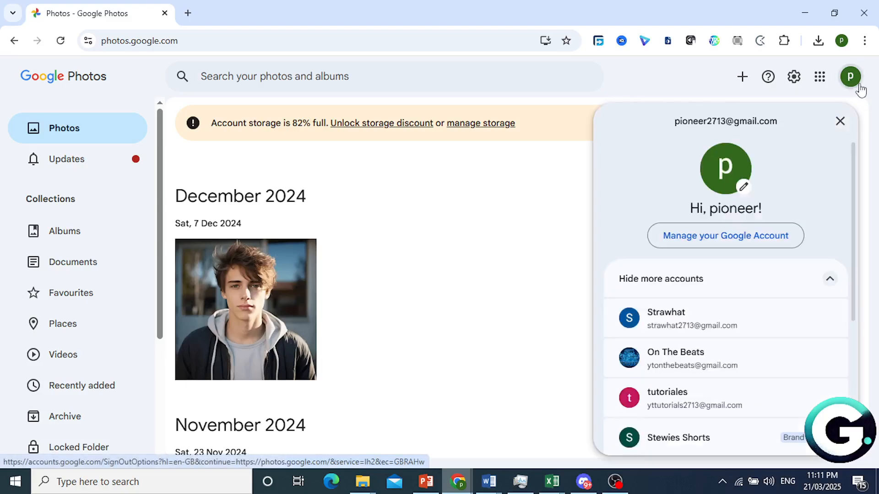
mouse_move(726, 235)
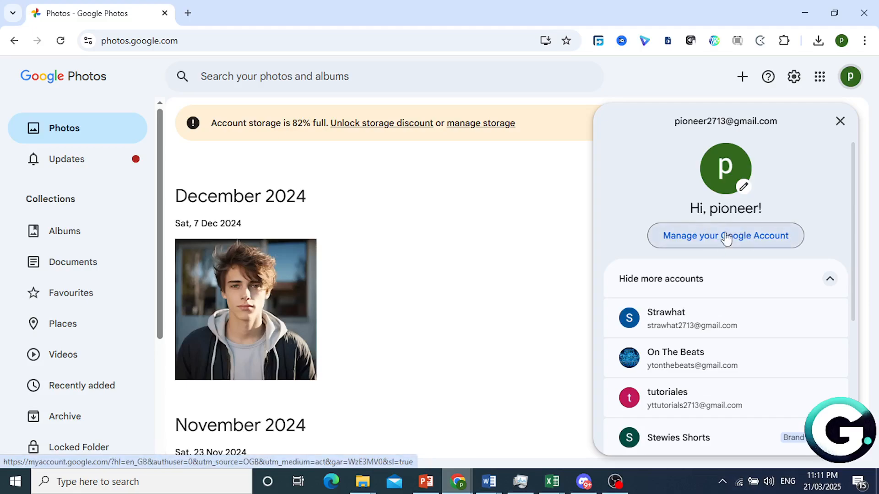
mouse_move(727, 242)
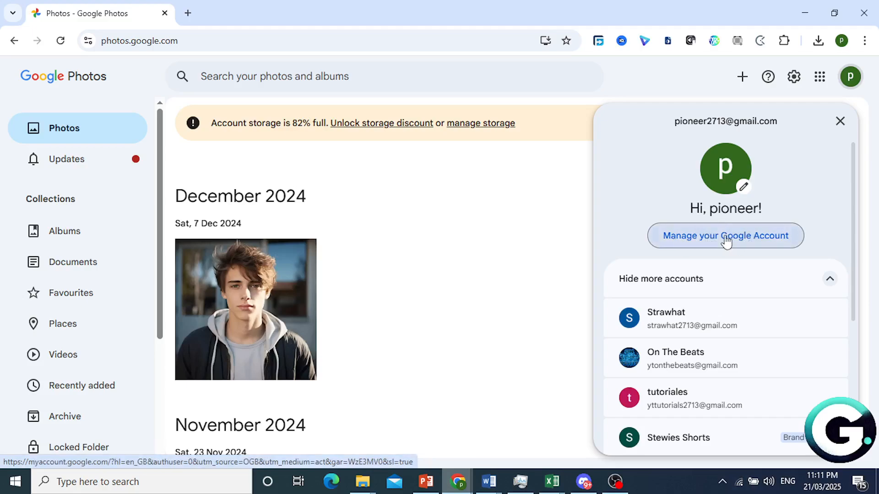
left_click(725, 236)
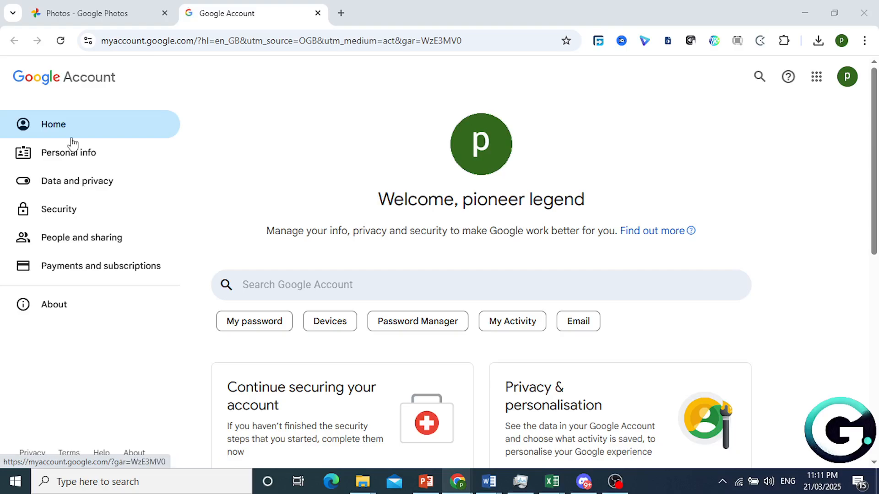
Reach 'Download your data' for Photos via Data and privacy, Apps and services
left_click(77, 180)
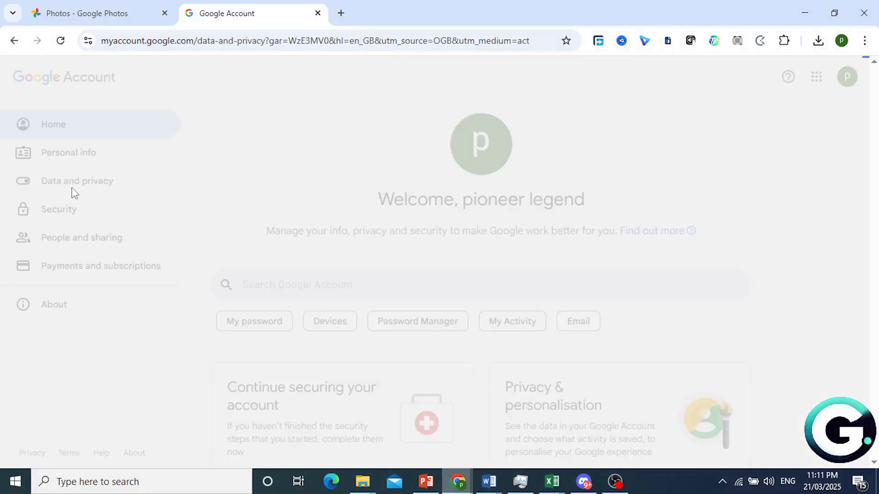
left_click(76, 180)
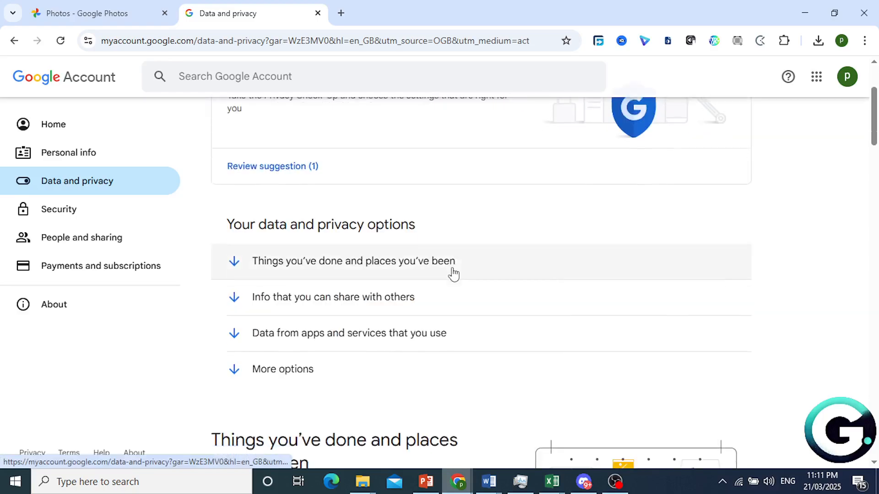
scroll("down", 3)
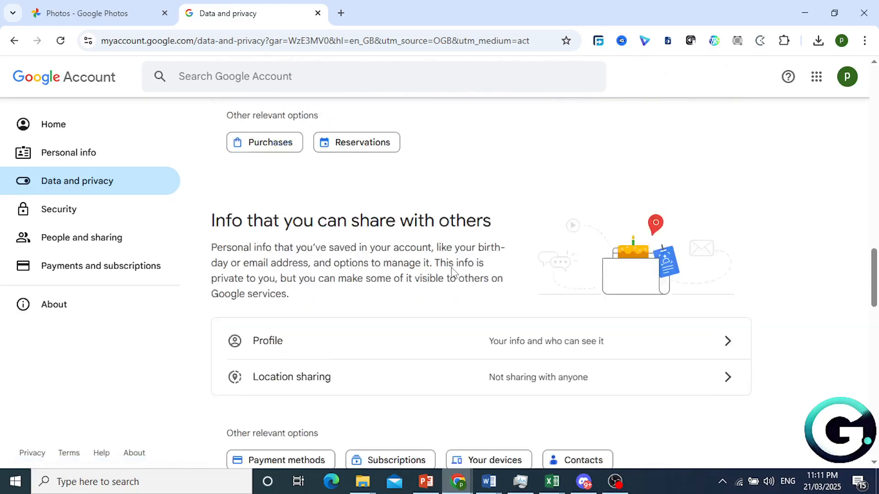
scroll("down", 3)
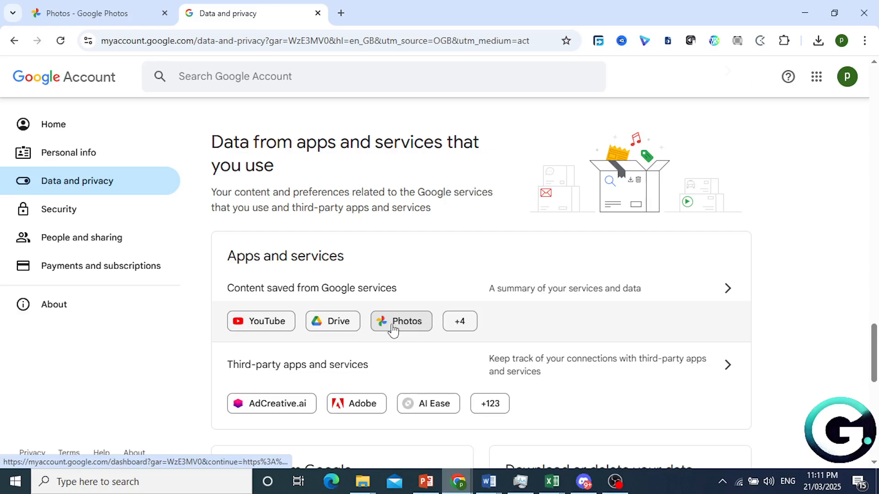
mouse_move(775, 267)
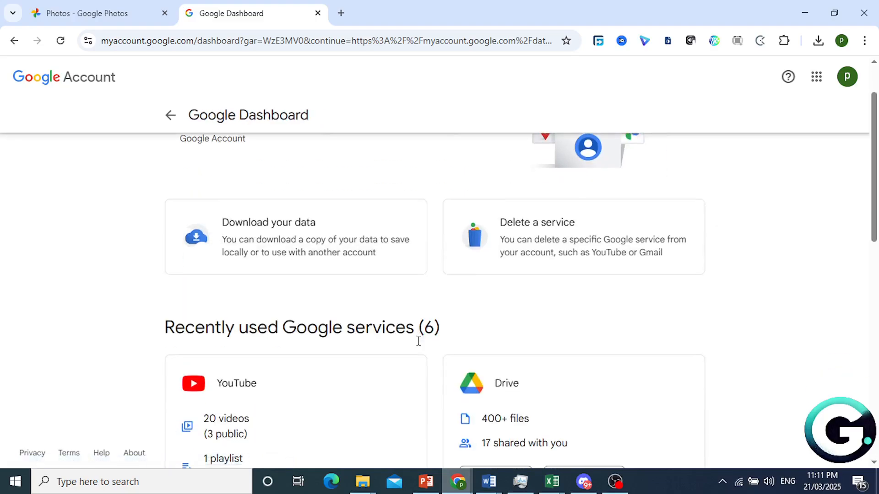
scroll("down", 3)
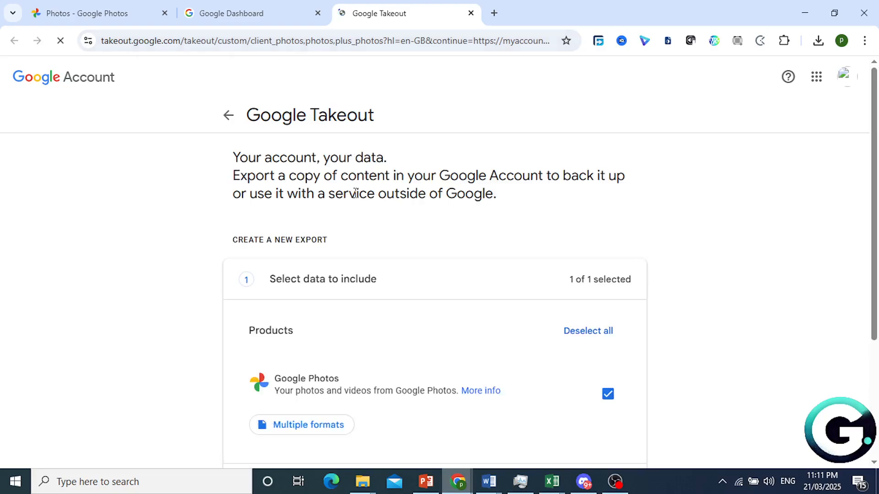
Advance Takeout to the file type, frequency and destination step with 'Next step'
scroll("down", 3)
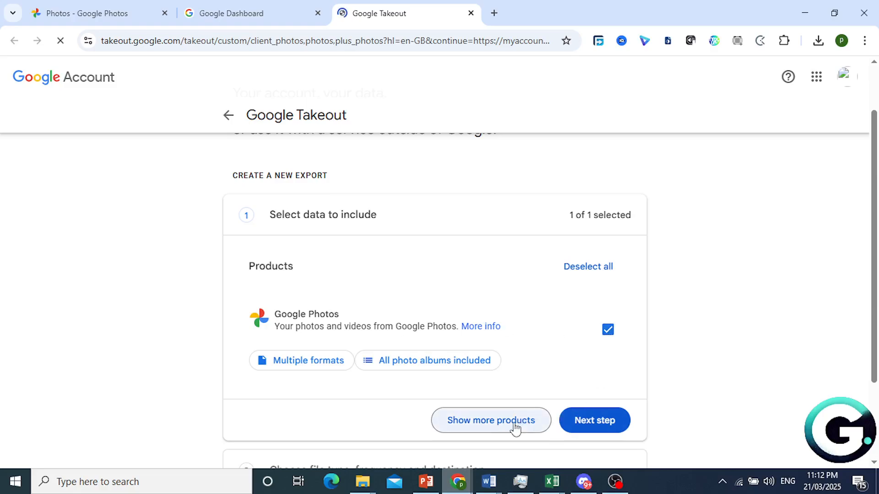
left_click(594, 421)
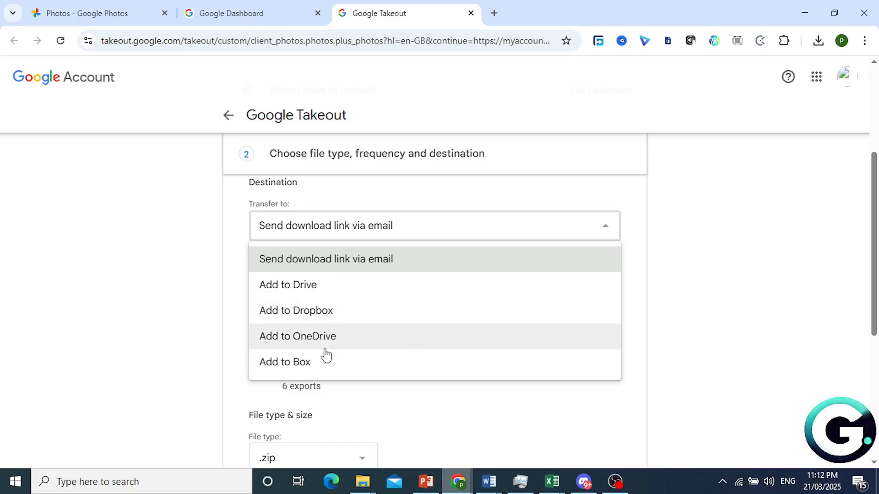
Keep emailed download link and export once, with .zip archives split at 2 GB
left_click(325, 259)
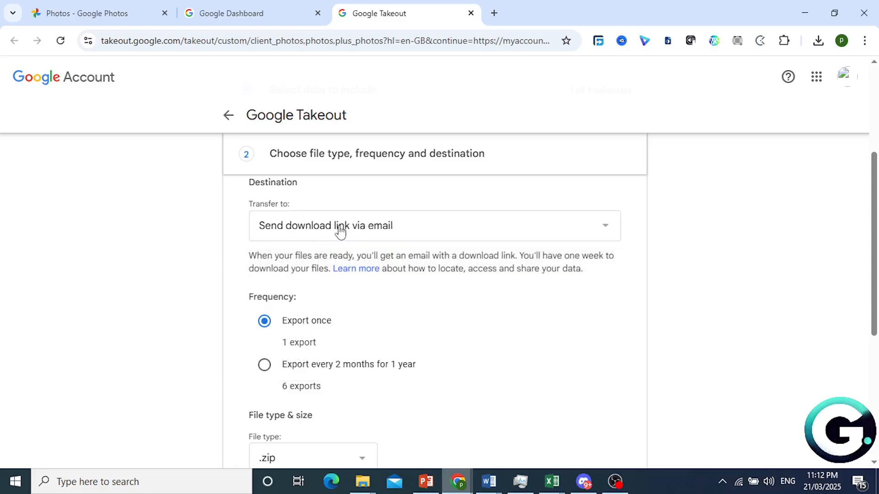
scroll("down", 3)
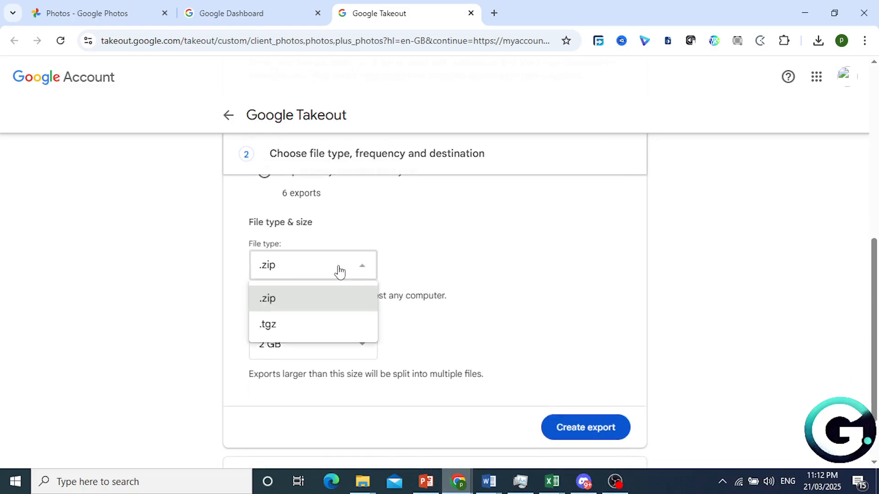
left_click(267, 298)
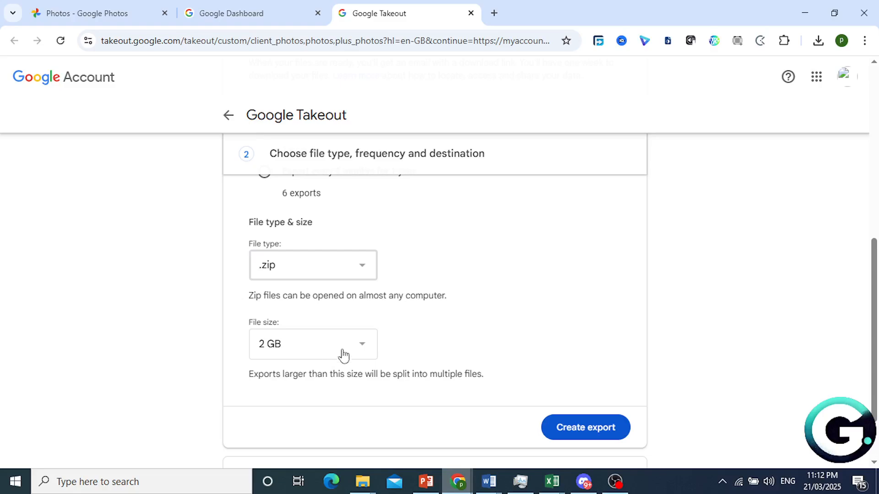
left_click(313, 344)
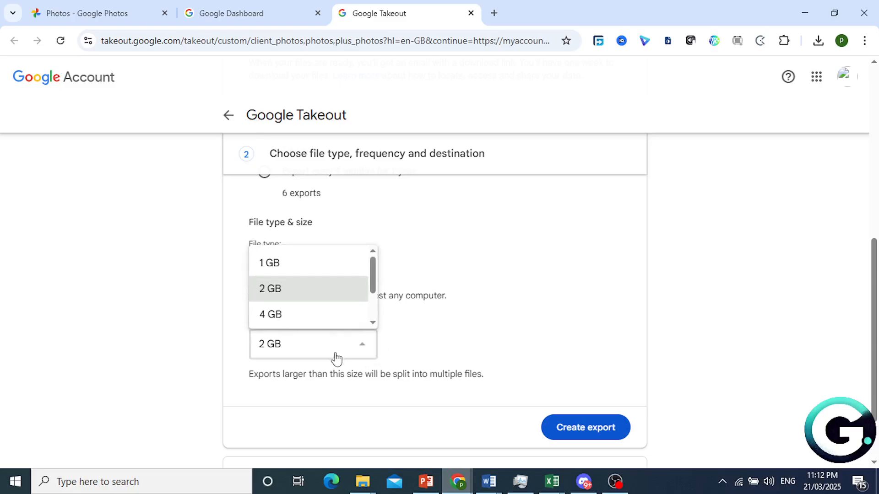
scroll("down", 3)
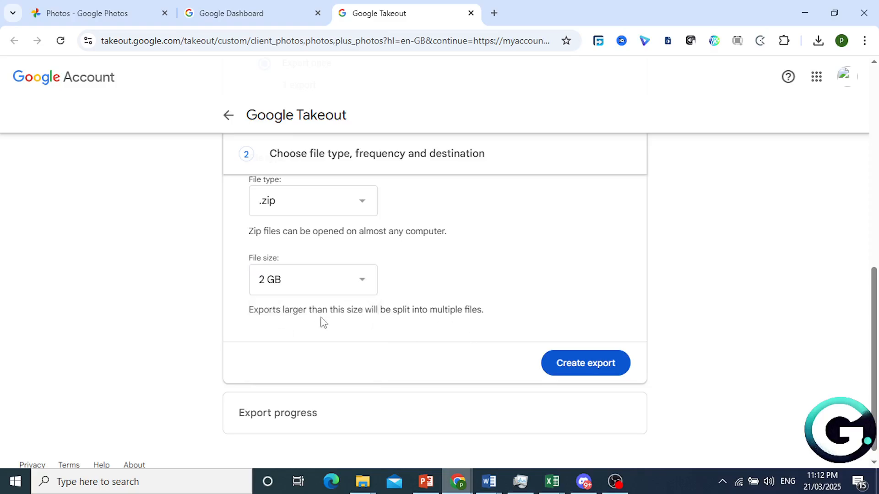
left_click(83, 12)
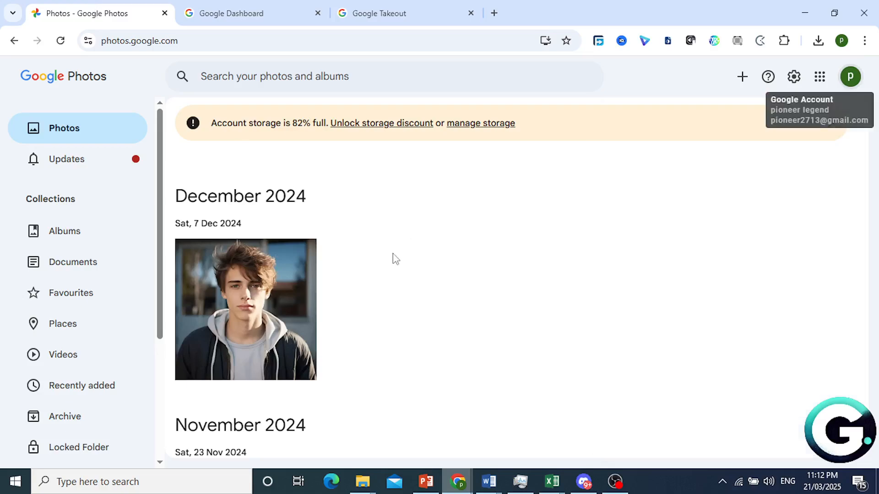
scroll("down", 3)
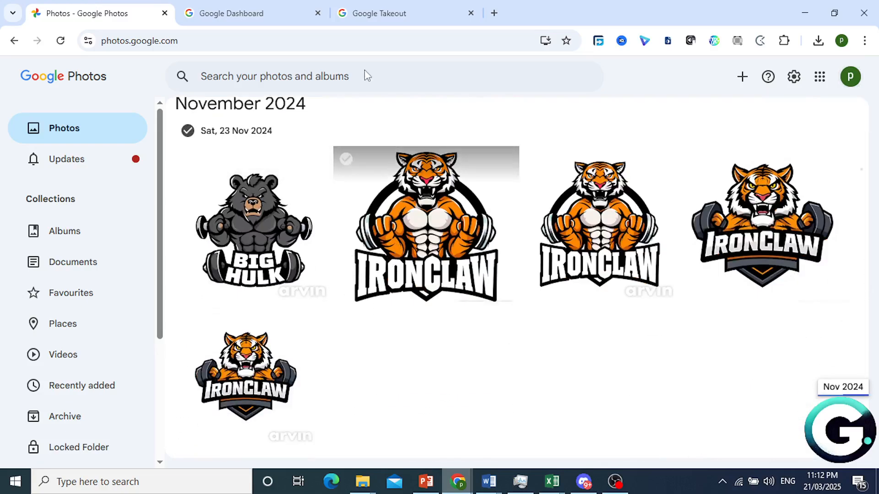
left_click(385, 13)
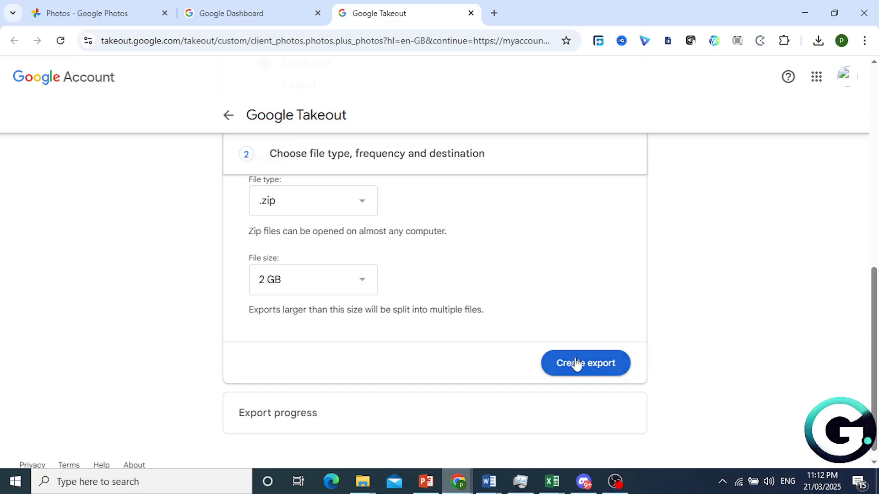
Start the Google Photos export with 'Create export' and watch it go in process
left_click(585, 363)
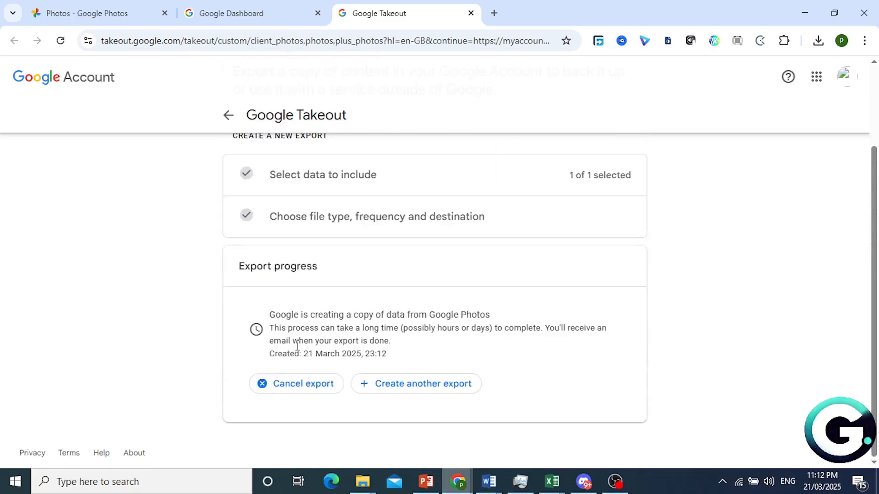
mouse_move(273, 347)
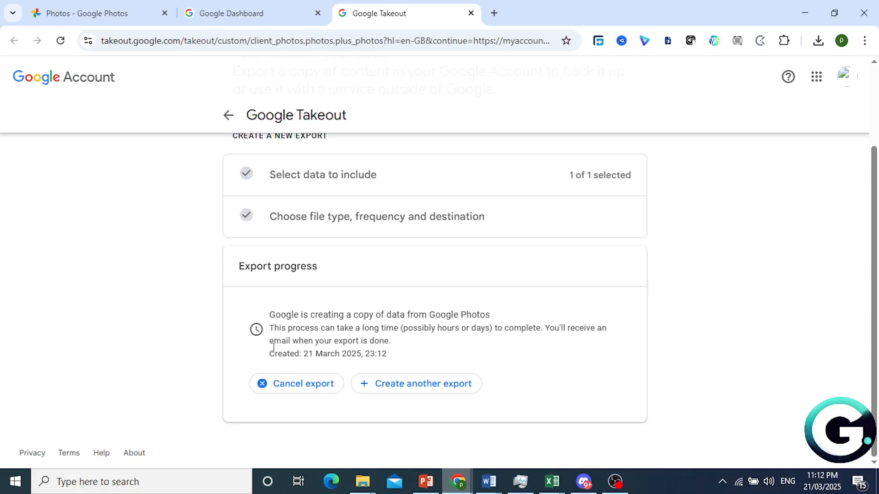
mouse_move(280, 354)
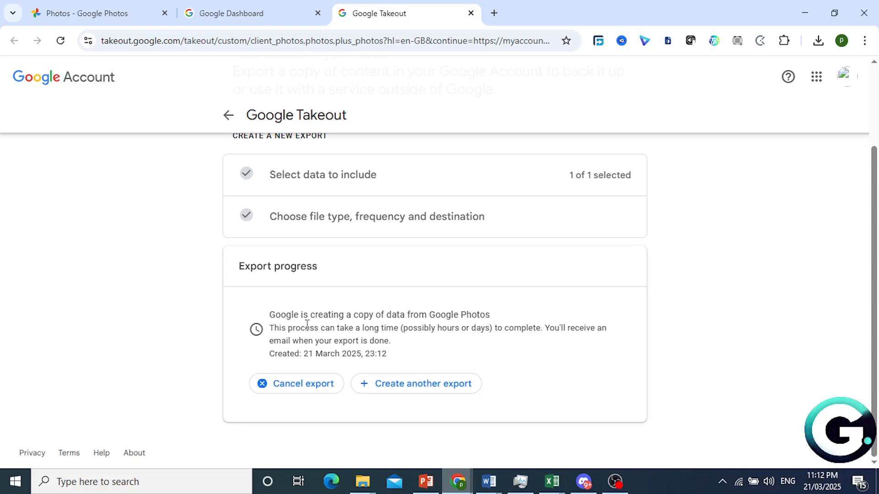
mouse_move(144, 71)
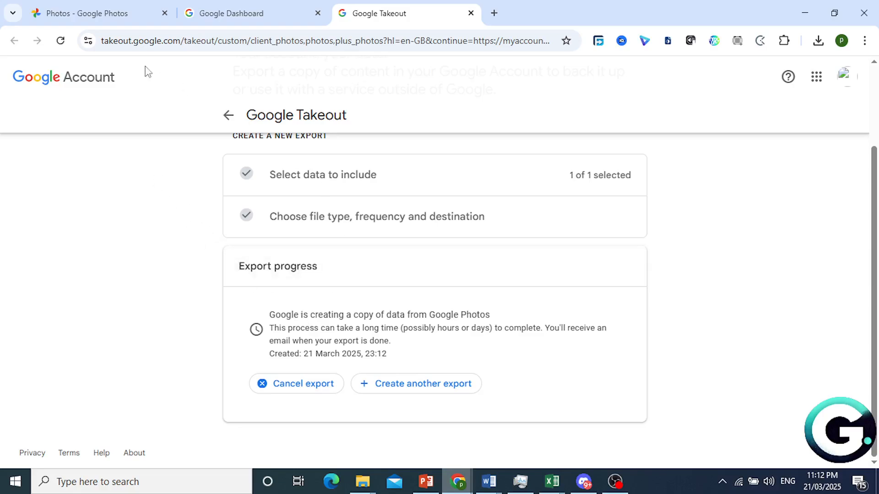
mouse_move(324, 380)
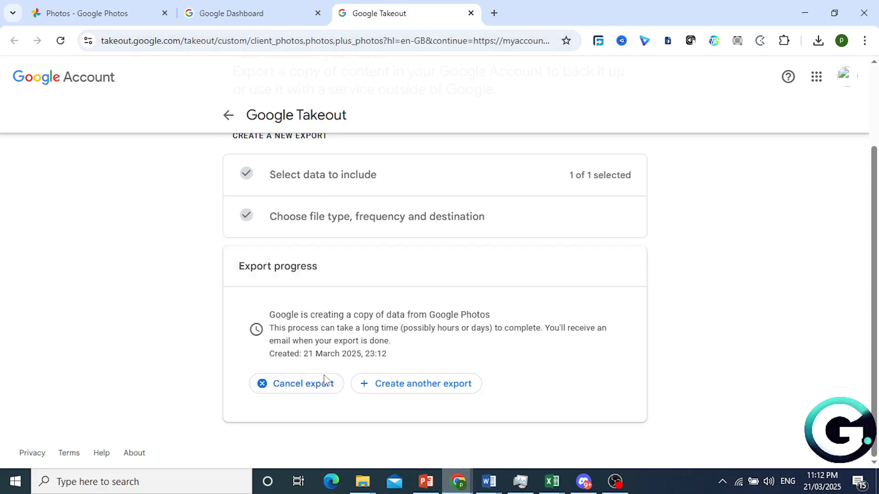
mouse_move(538, 322)
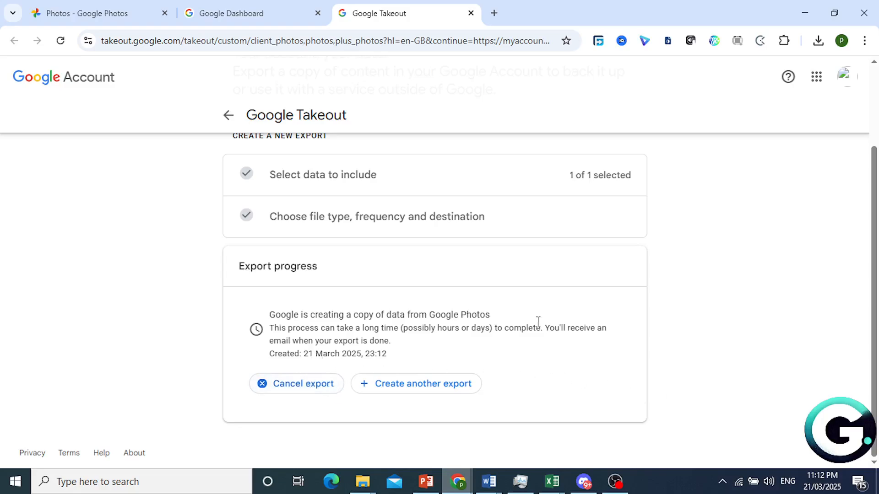
mouse_move(676, 481)
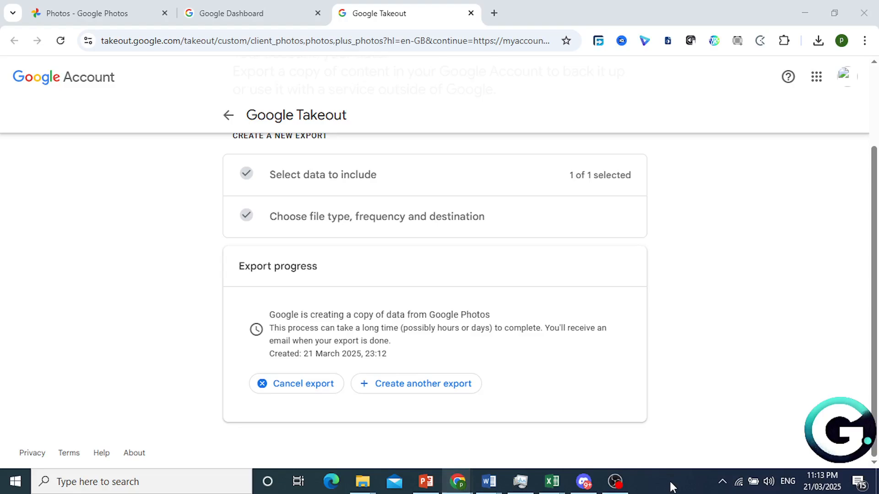
mouse_move(399, 328)
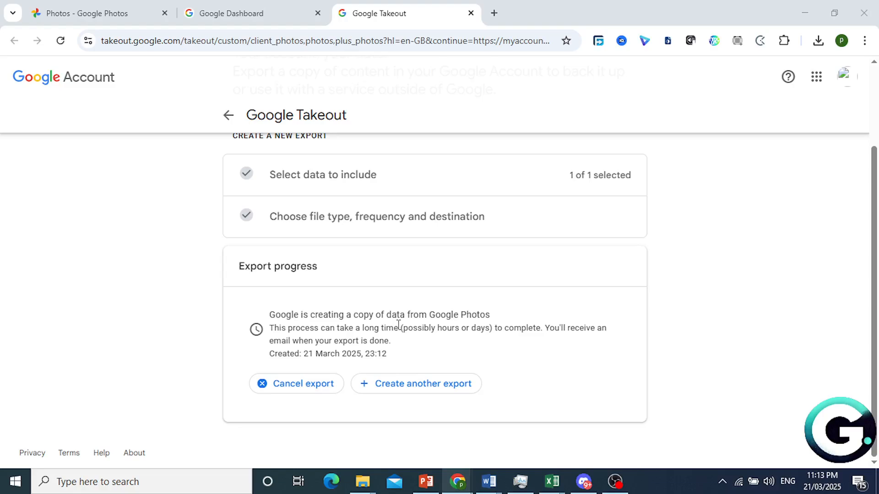
mouse_move(314, 347)
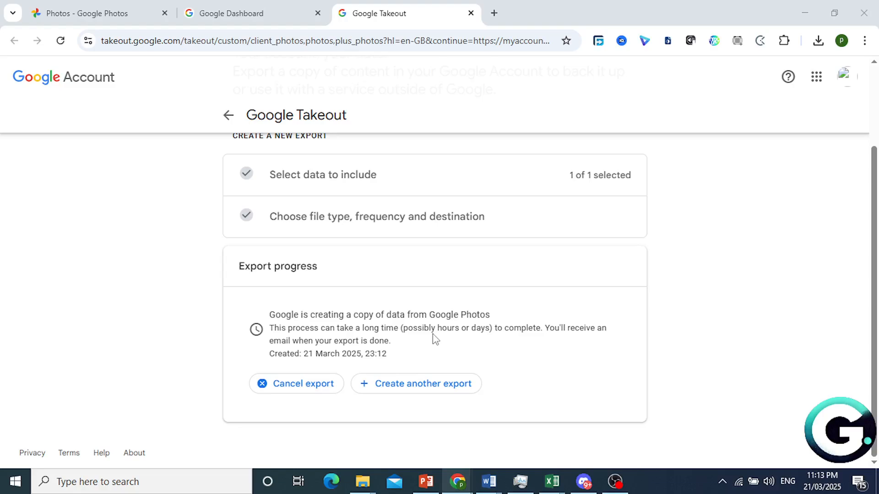
mouse_move(440, 339)
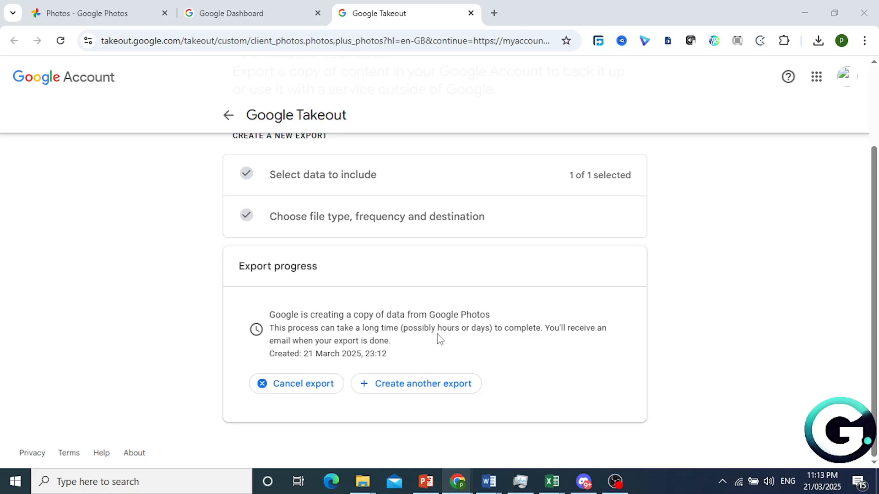
mouse_move(667, 479)
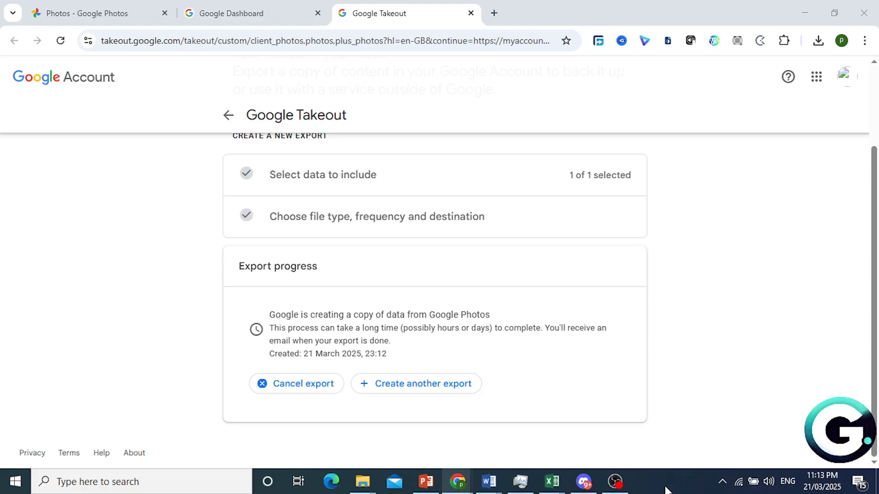